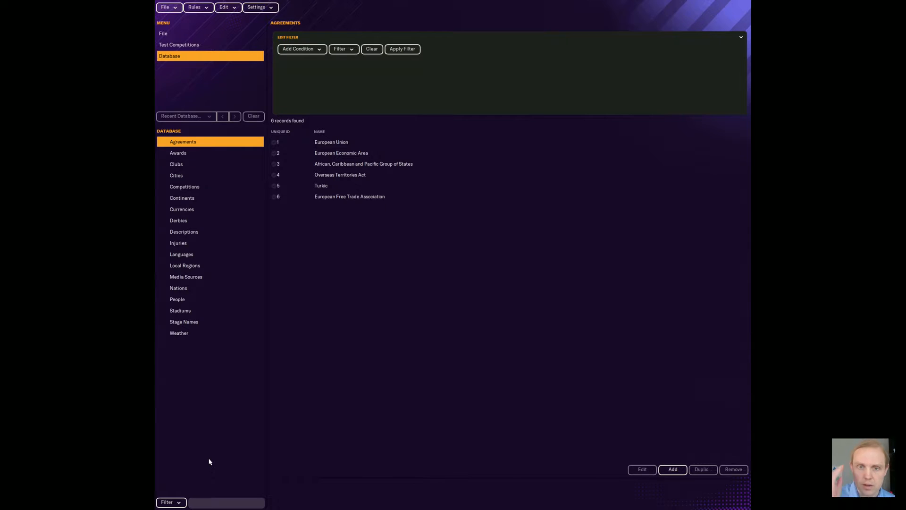
Start nation rules for Germany, adding lower divisions and cups to the existing structure.
click(195, 7)
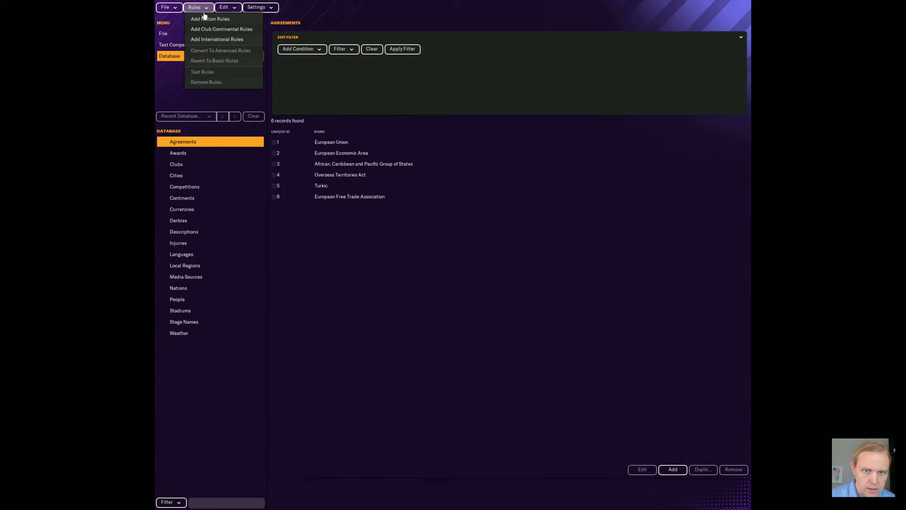
click(209, 18)
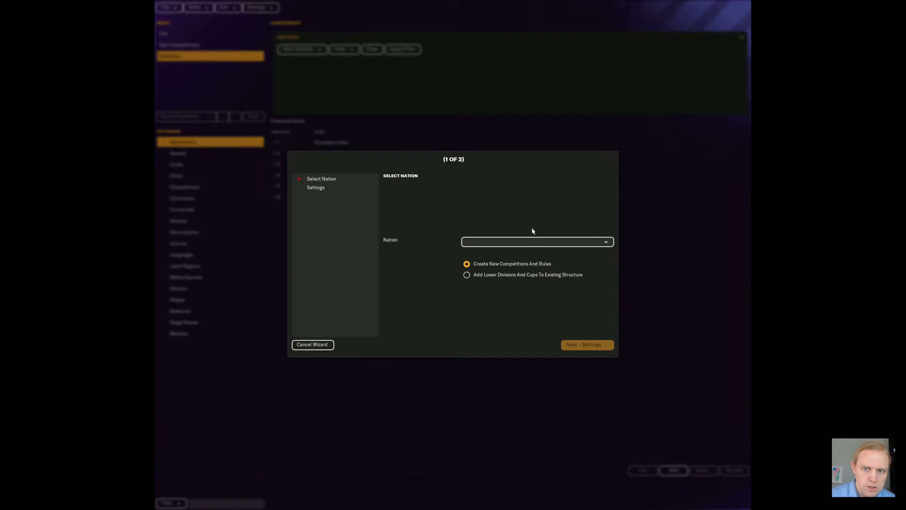
click(536, 242)
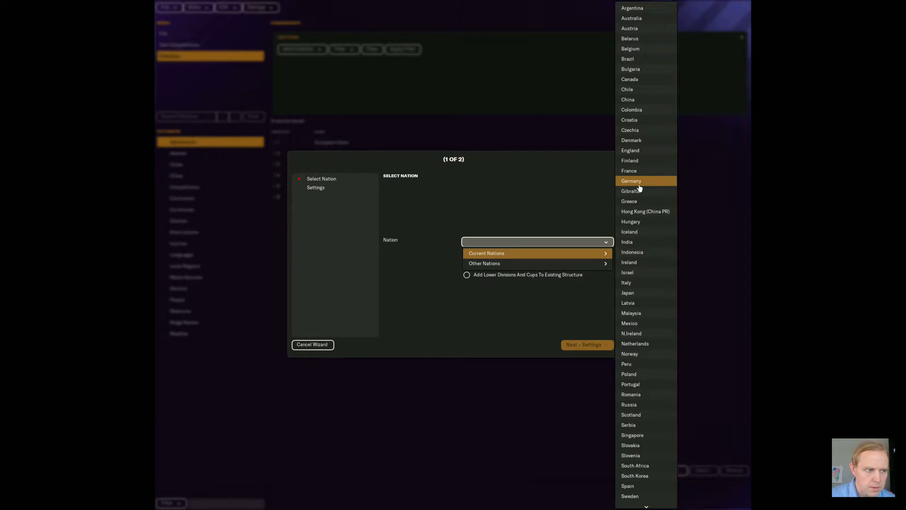
click(631, 180)
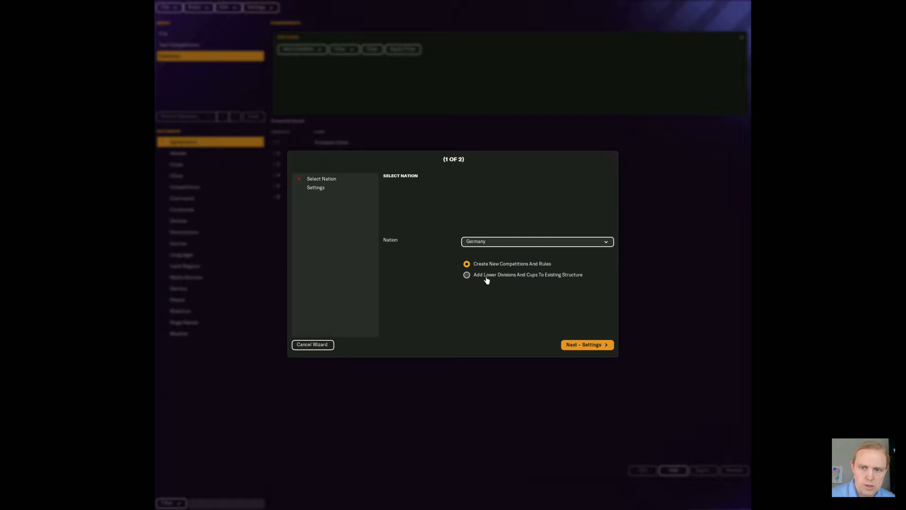
click(467, 274)
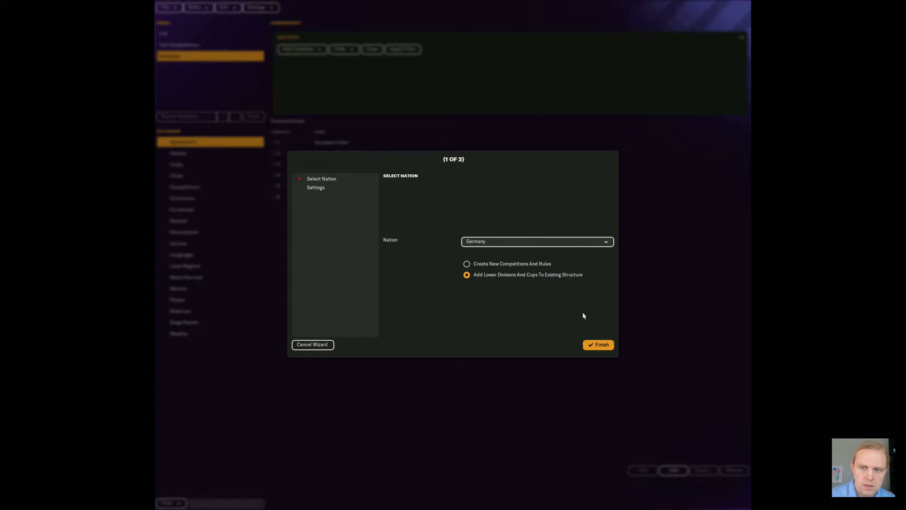
Finish the wizard and request Convert To Advanced Rules for Germany's rules.
click(598, 344)
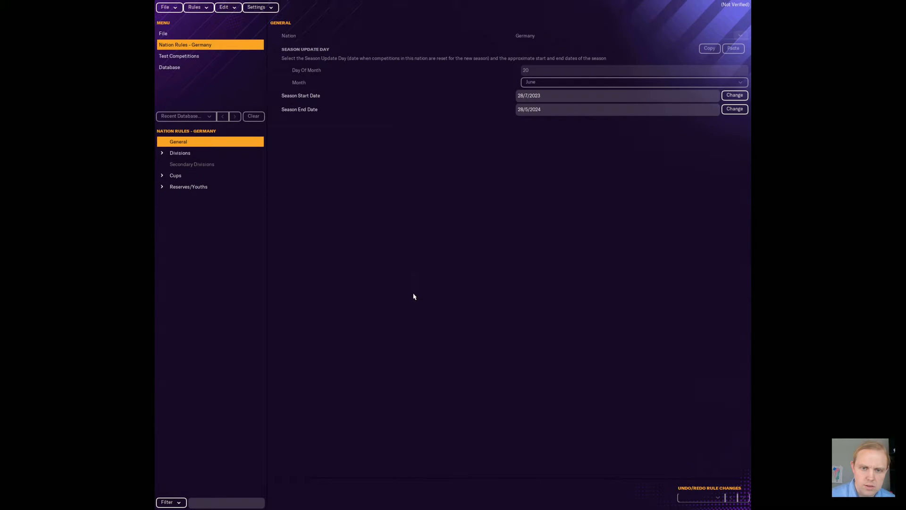
mouse_move(228, 193)
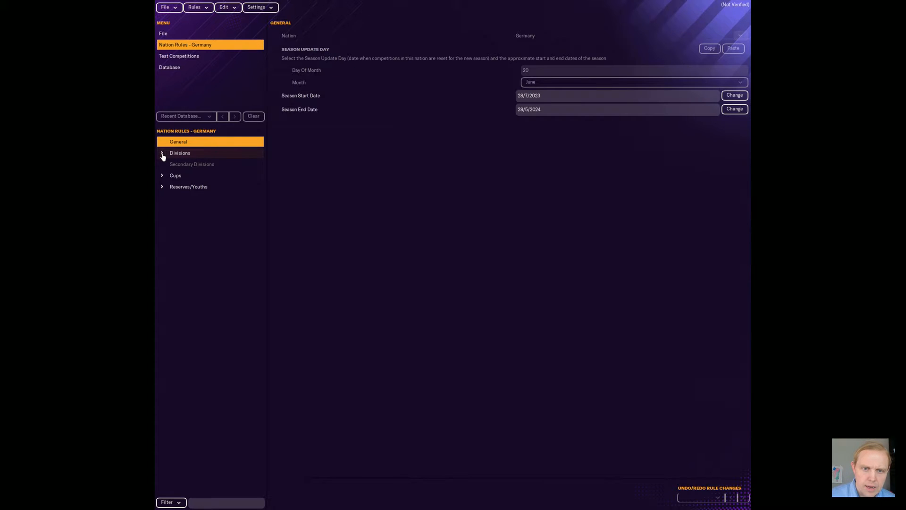
click(163, 152)
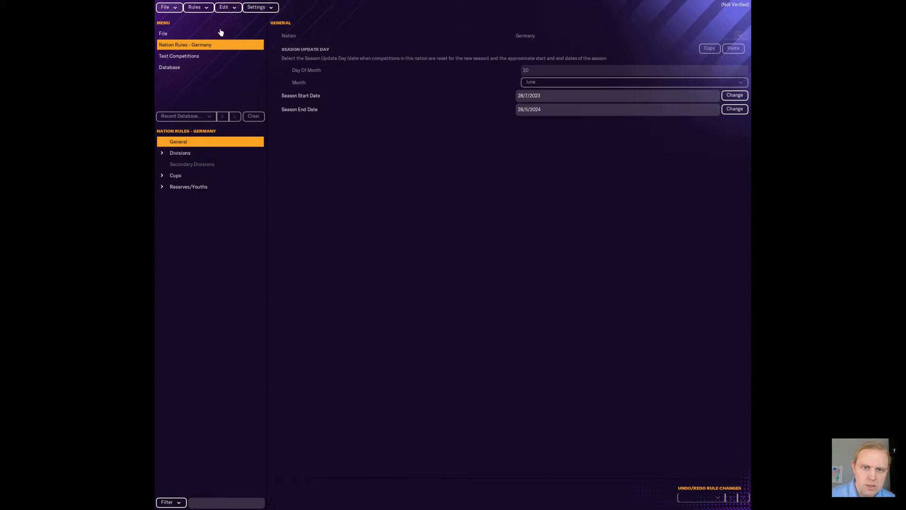
click(195, 7)
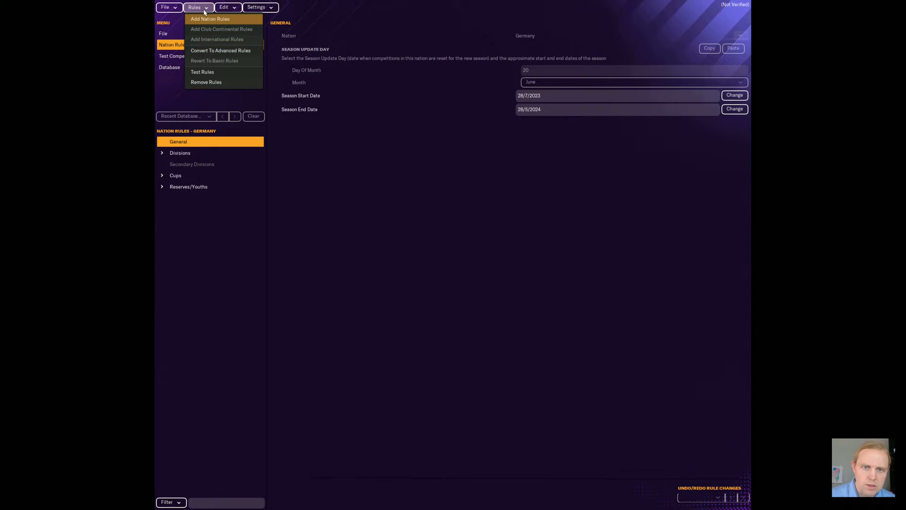
click(221, 51)
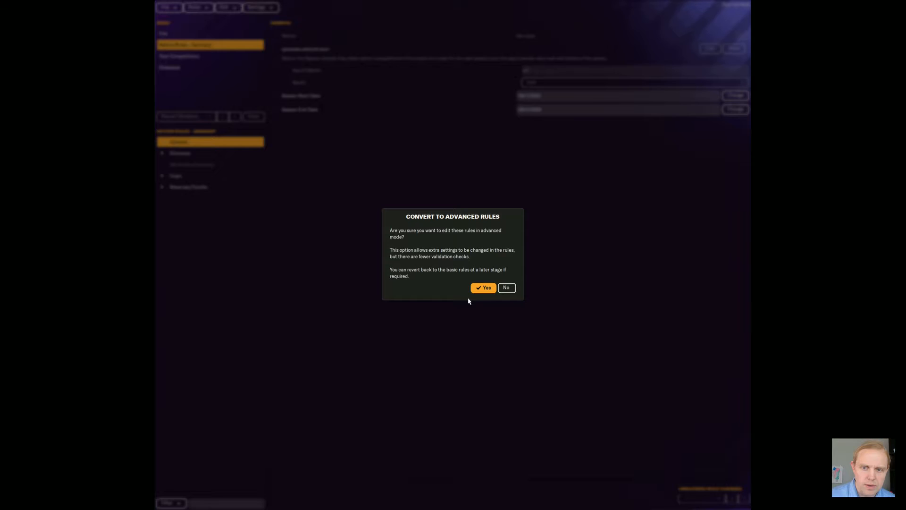
Confirm the conversion, expand Germany's rule categories and list the Show Rules For competitions.
click(484, 288)
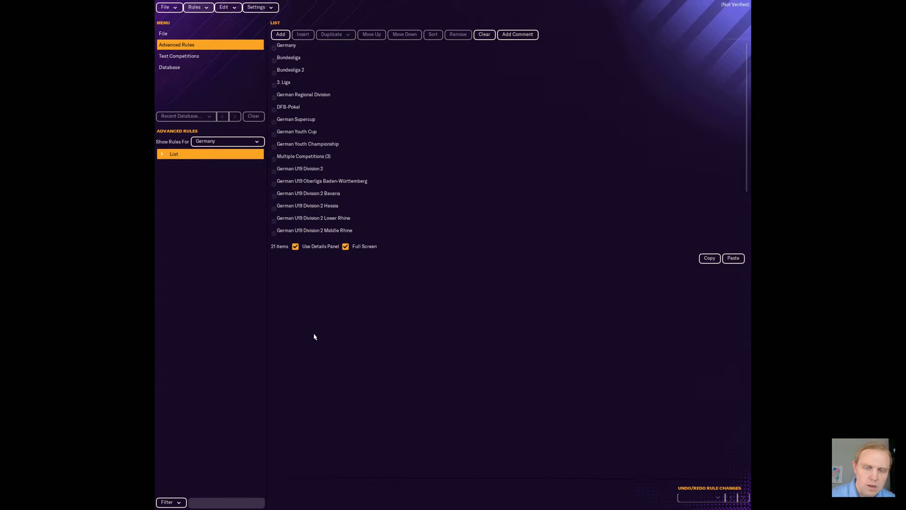
mouse_move(268, 281)
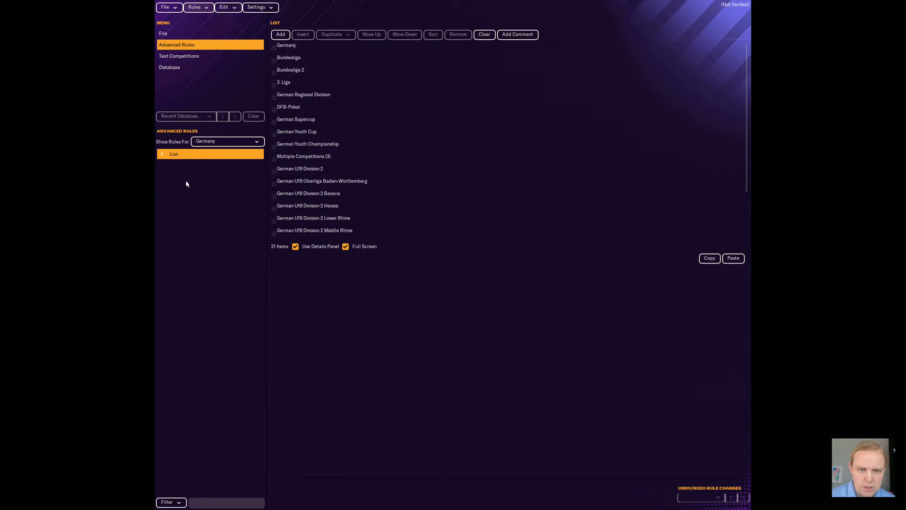
click(173, 154)
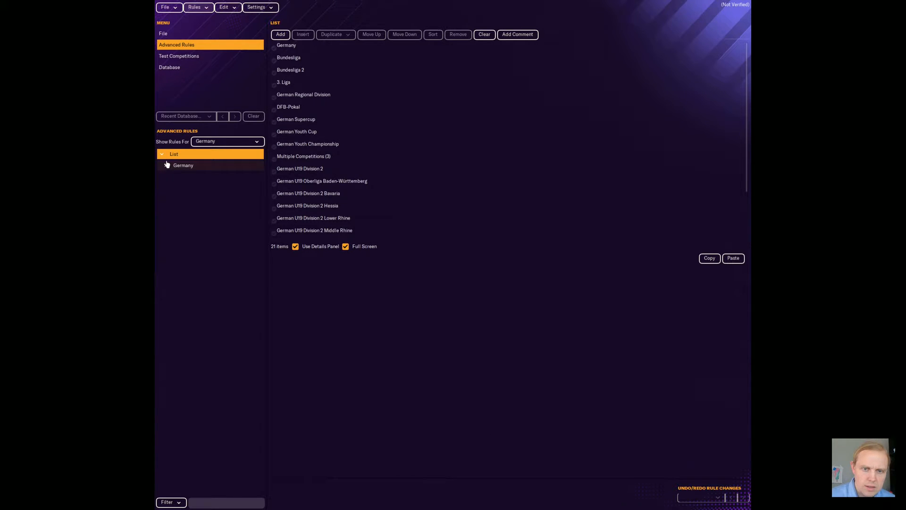
click(165, 164)
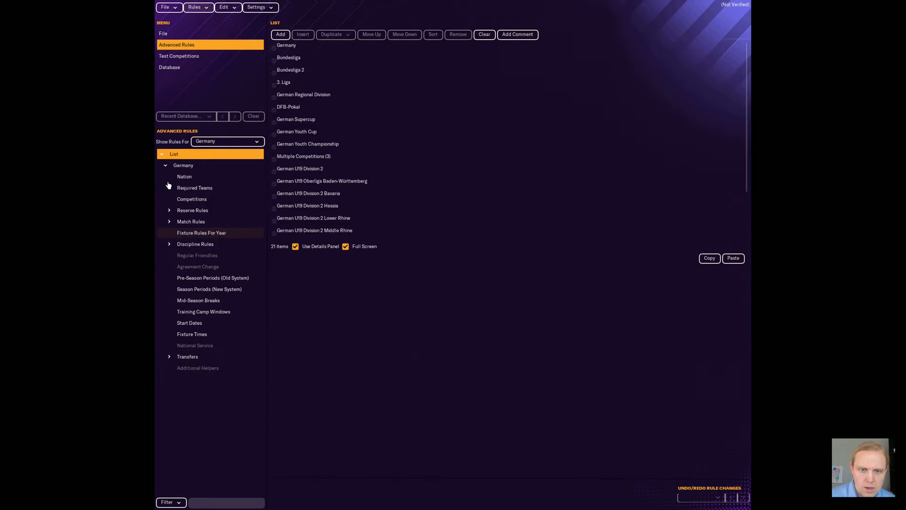
click(226, 141)
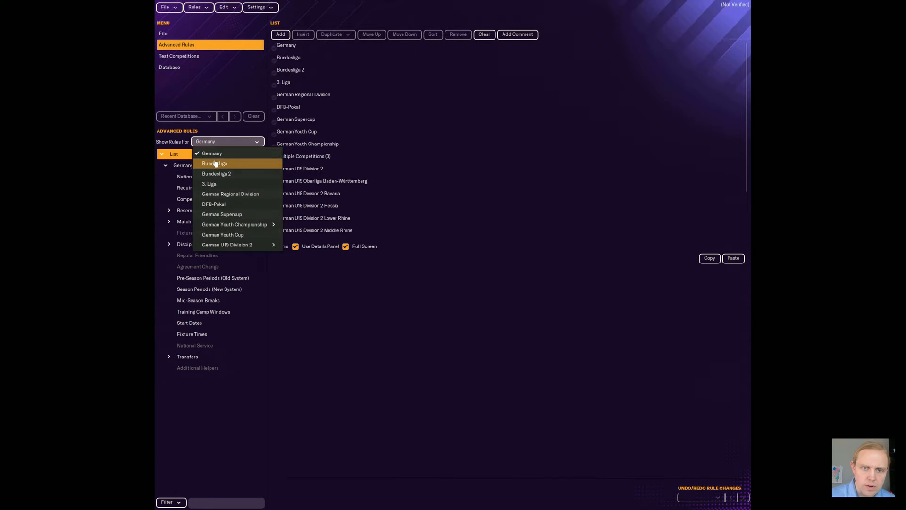
click(227, 142)
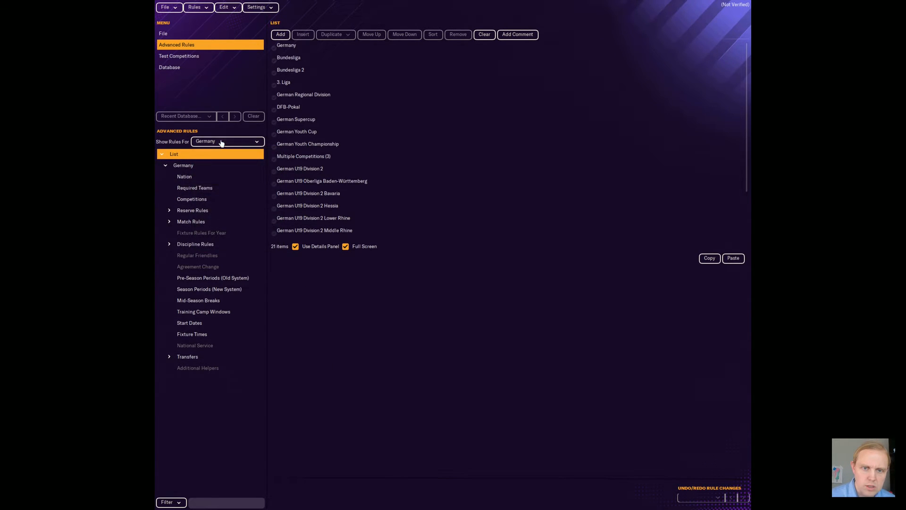
click(227, 141)
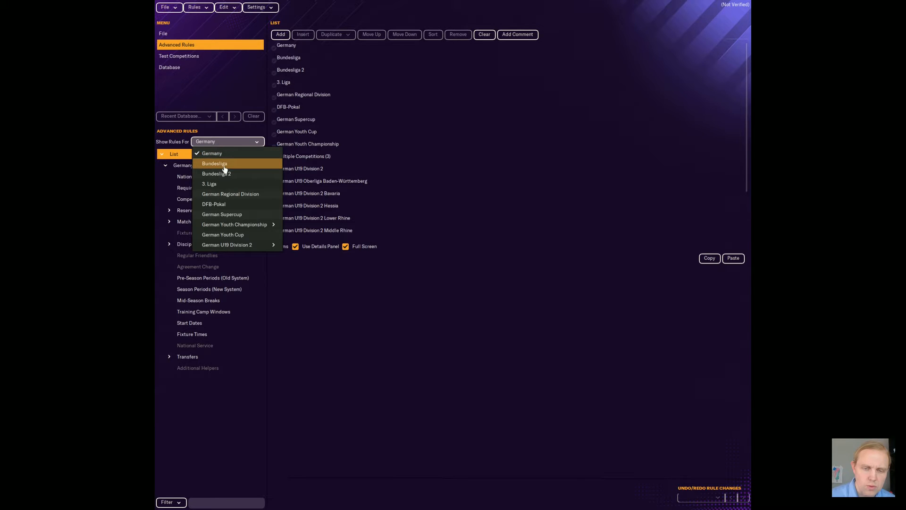
Show Bundesliga rules and reach League Settings under Stage 0 (League).
click(214, 163)
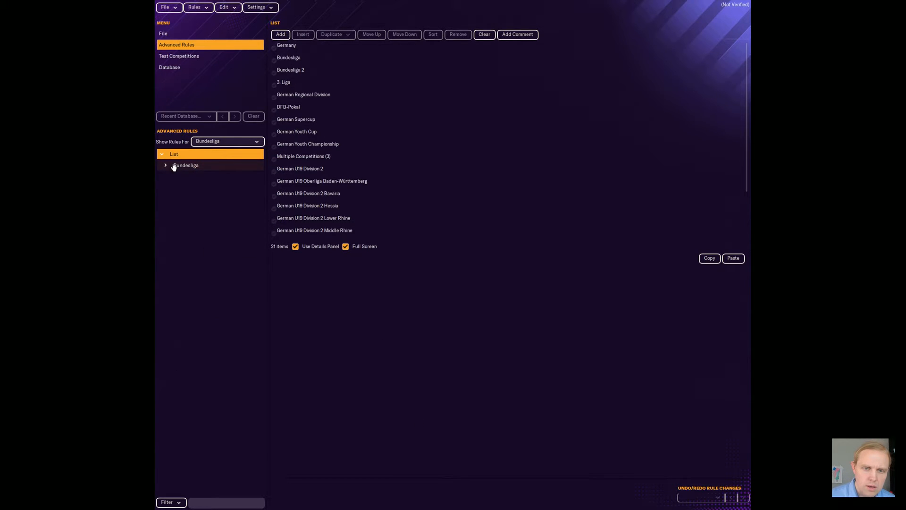
click(165, 164)
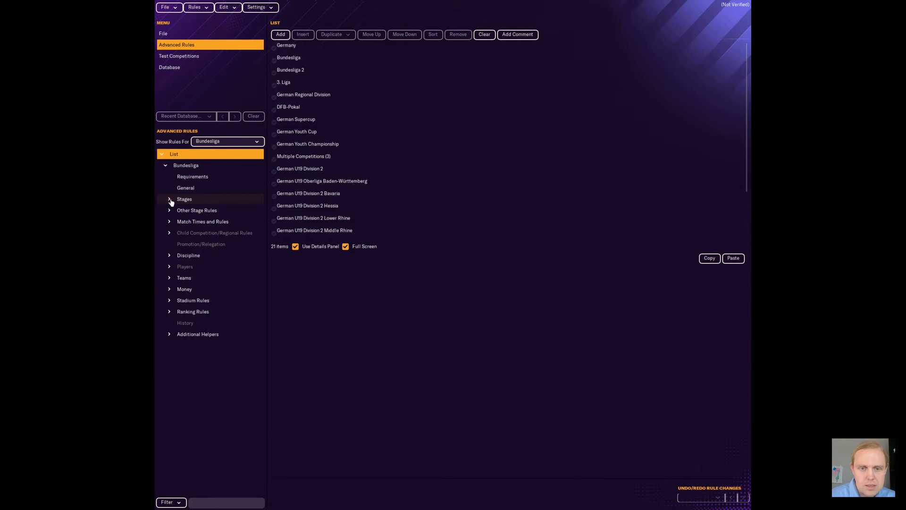
click(169, 198)
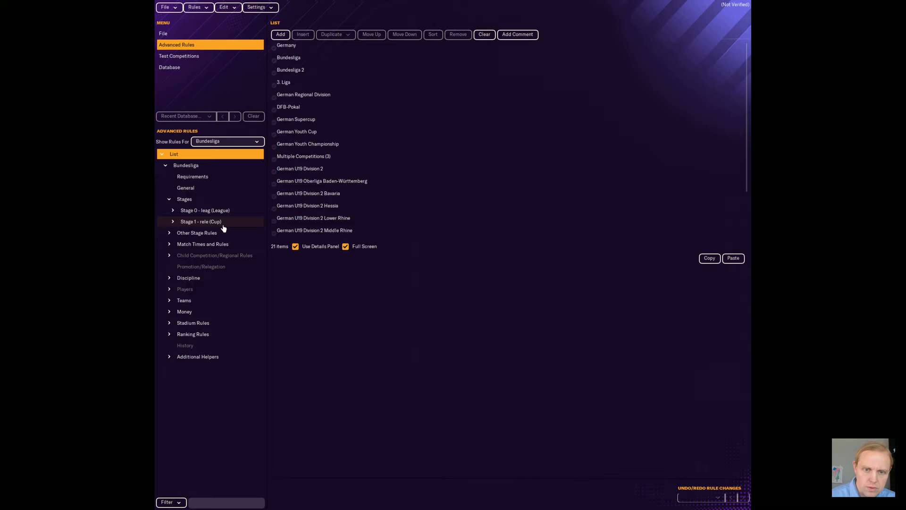
click(172, 209)
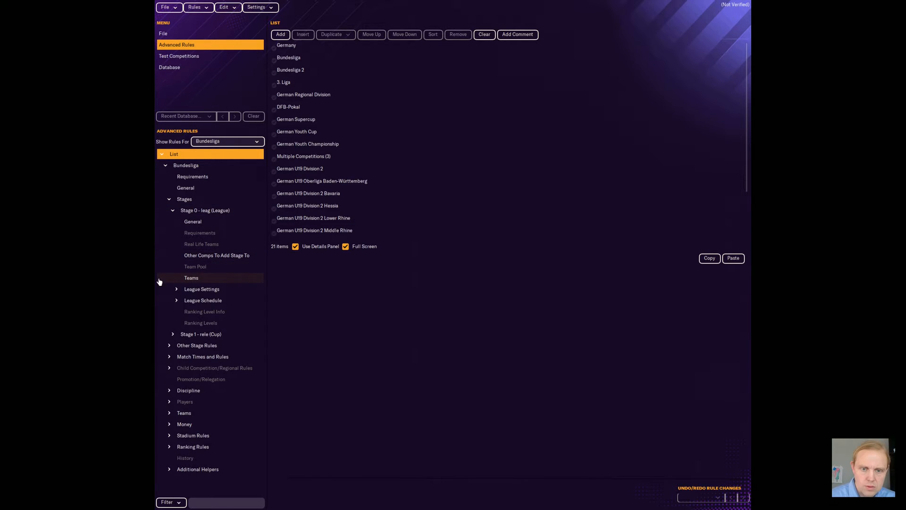
click(201, 289)
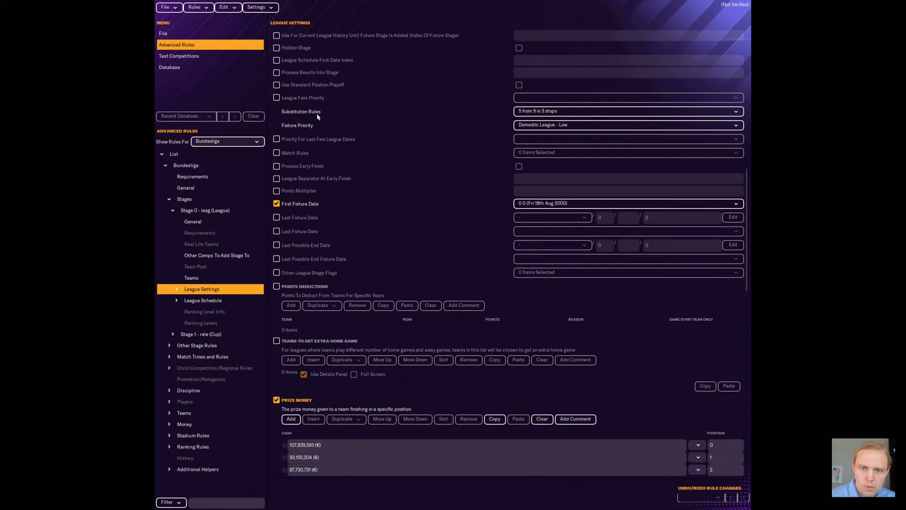
mouse_move(343, 119)
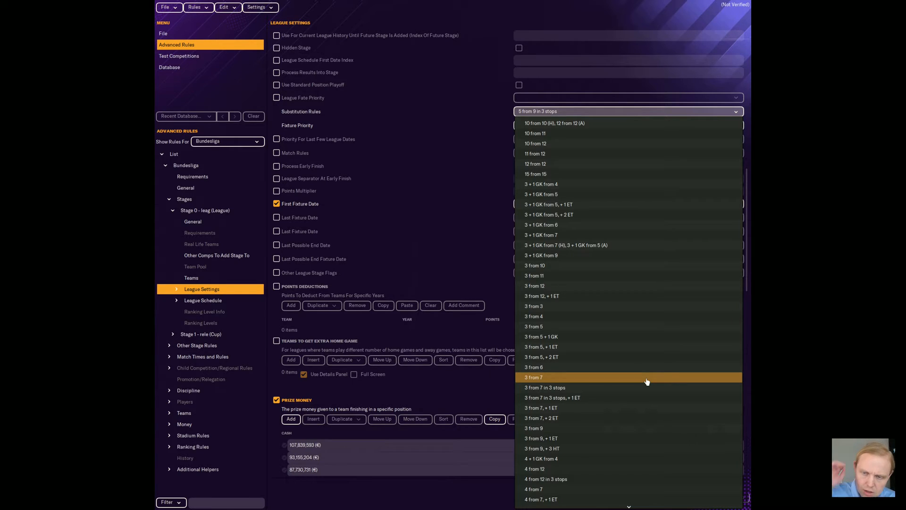
mouse_move(559, 174)
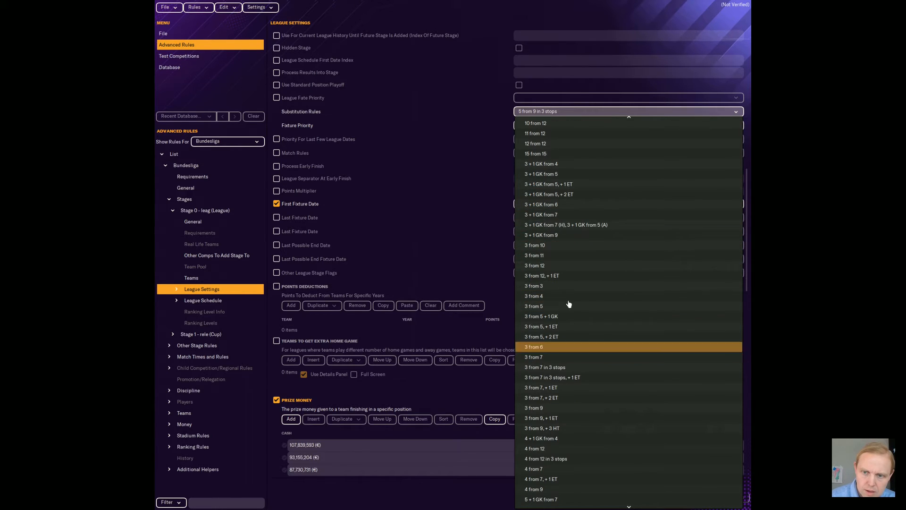
mouse_move(584, 366)
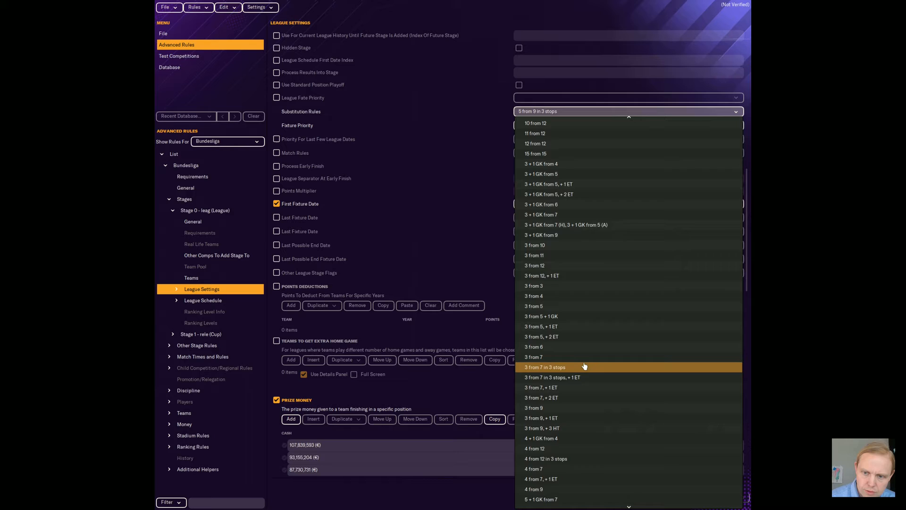
Scroll the Substitution Rules choices down to No Subs Allowed.
scroll(down, 3)
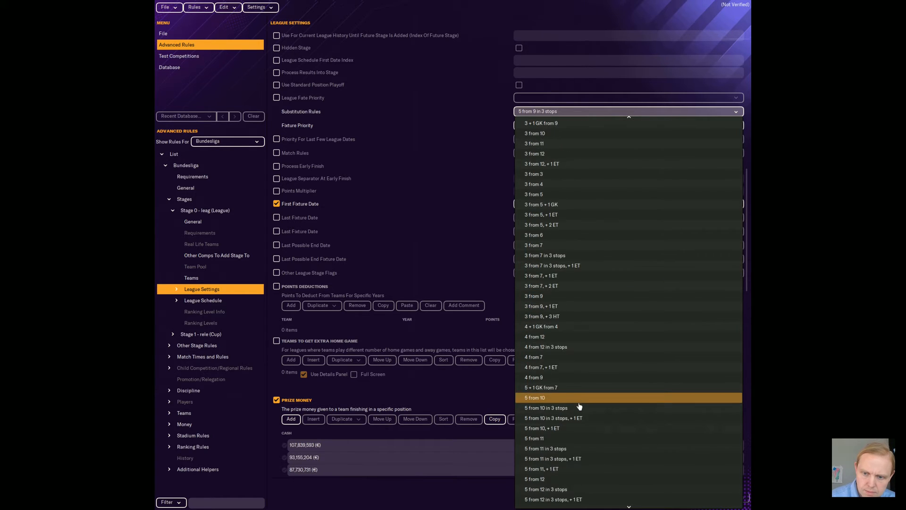
scroll(down, 3)
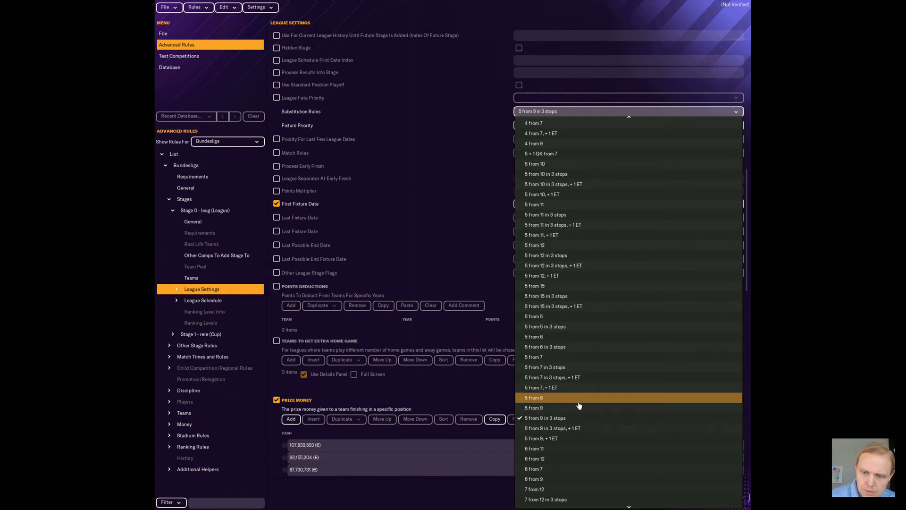
scroll(down, 3)
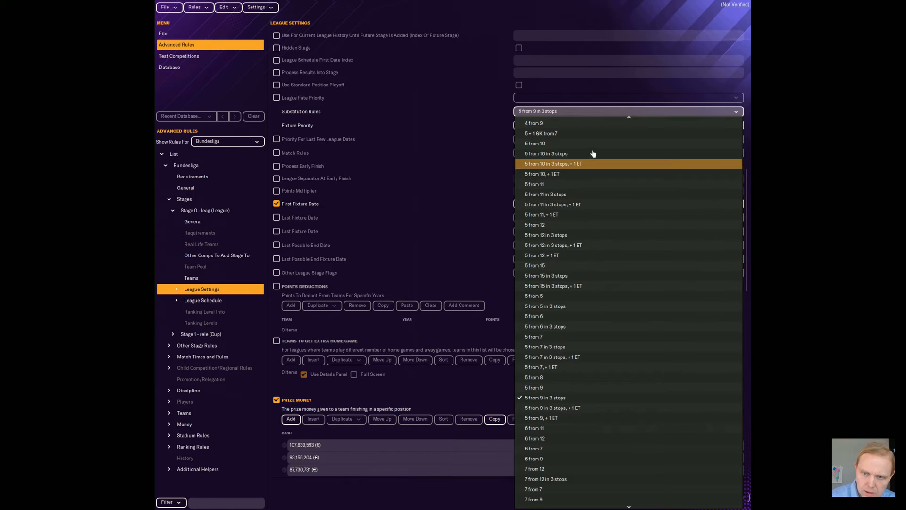
mouse_move(584, 175)
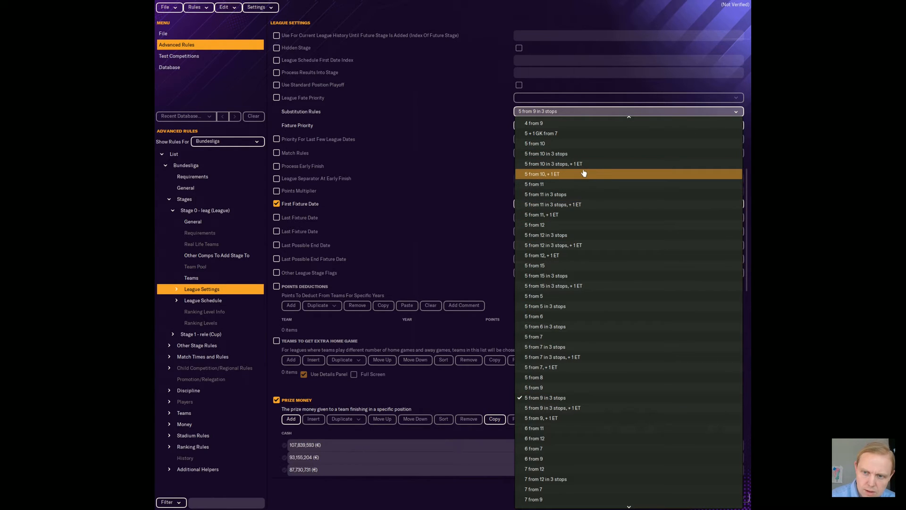
scroll(down, 3)
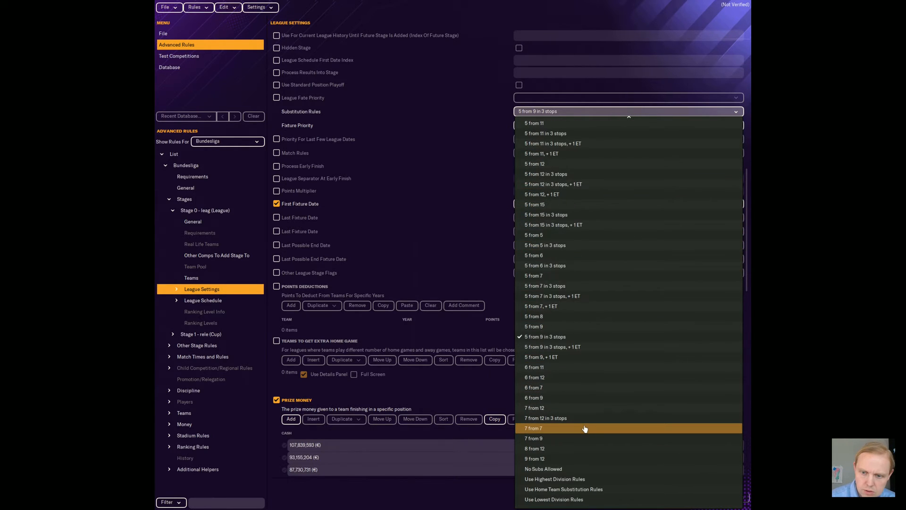
mouse_move(590, 468)
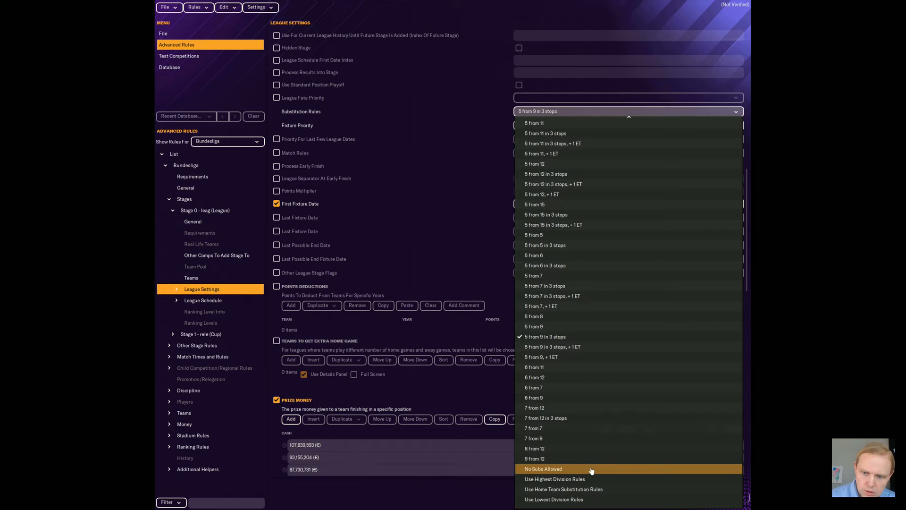
mouse_move(578, 478)
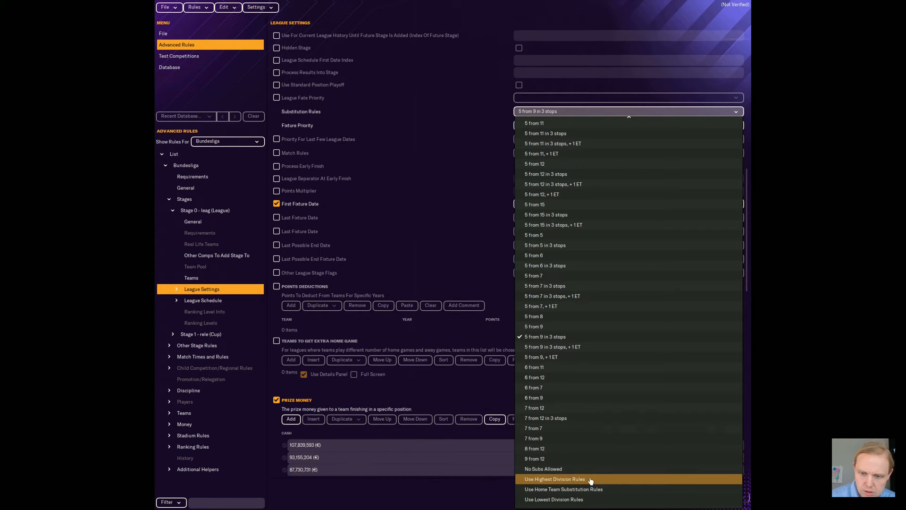
mouse_move(609, 383)
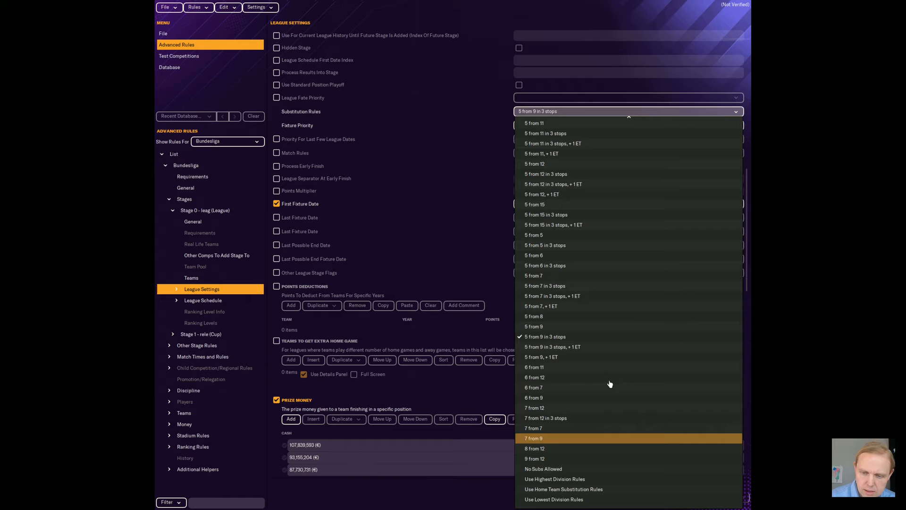
mouse_move(602, 474)
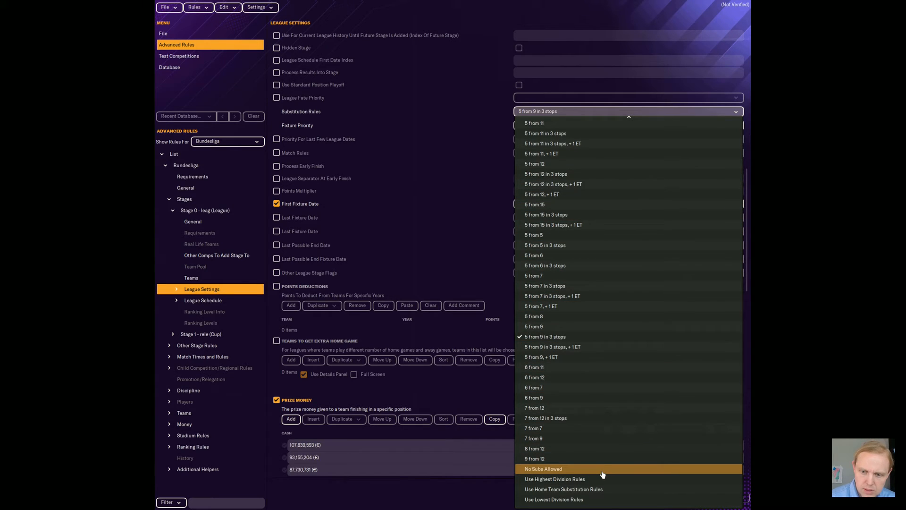
Set the league stage's Substitution Rules to No Subs Allowed and bring up File options.
click(543, 468)
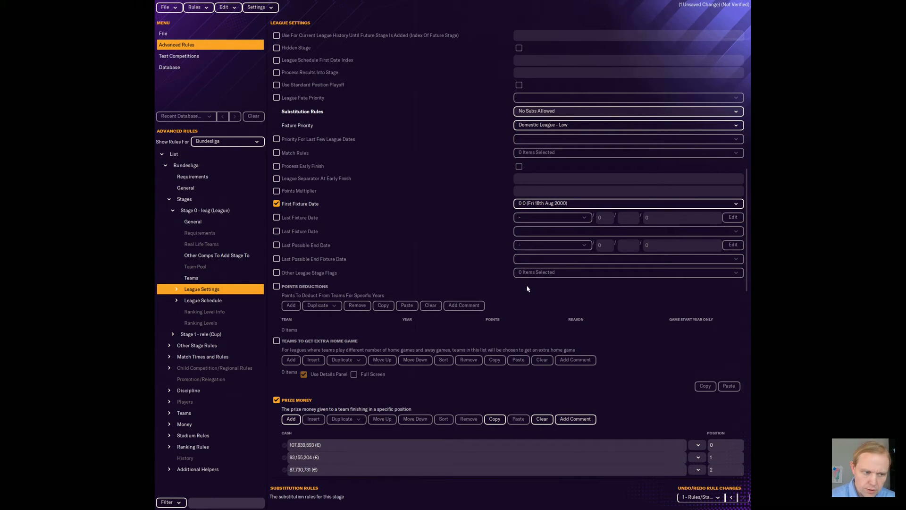
mouse_move(523, 296)
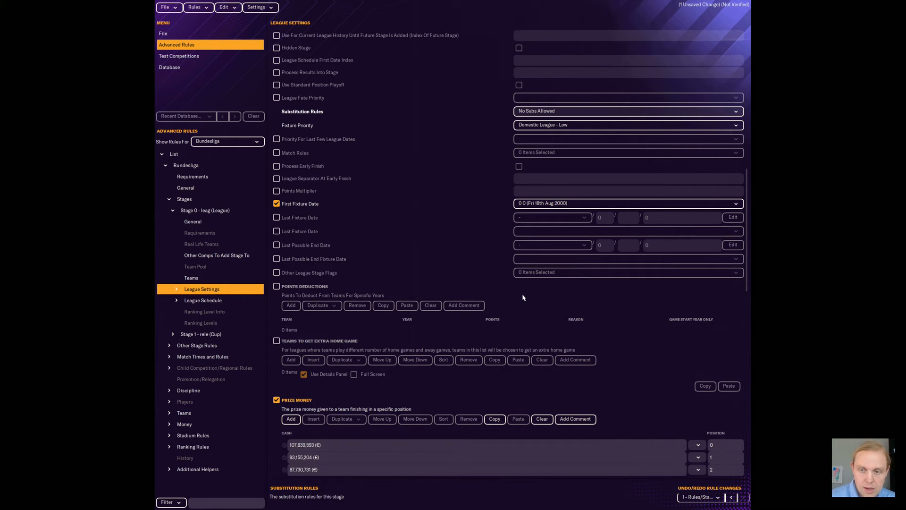
click(167, 7)
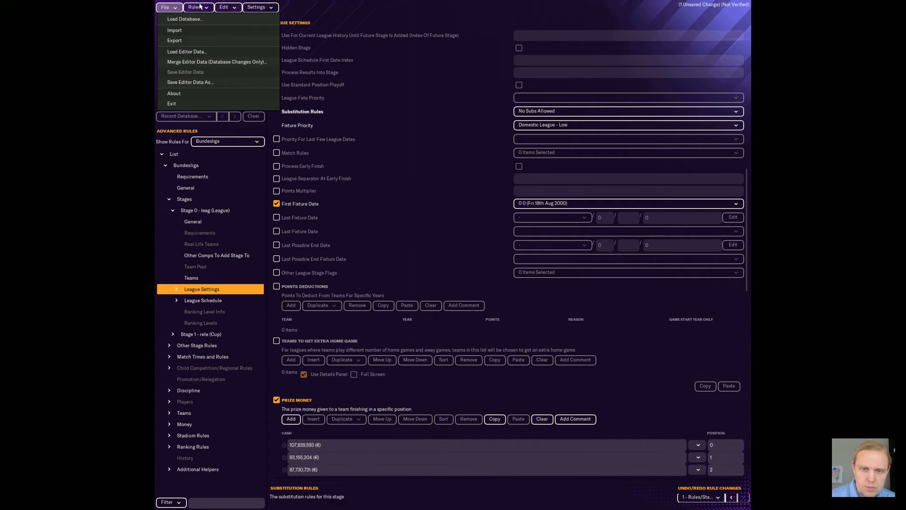
click(195, 7)
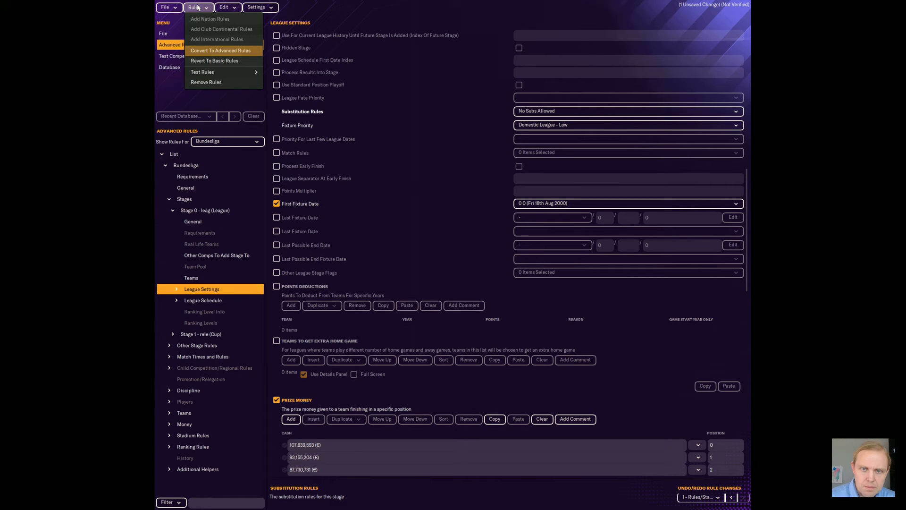
mouse_move(203, 71)
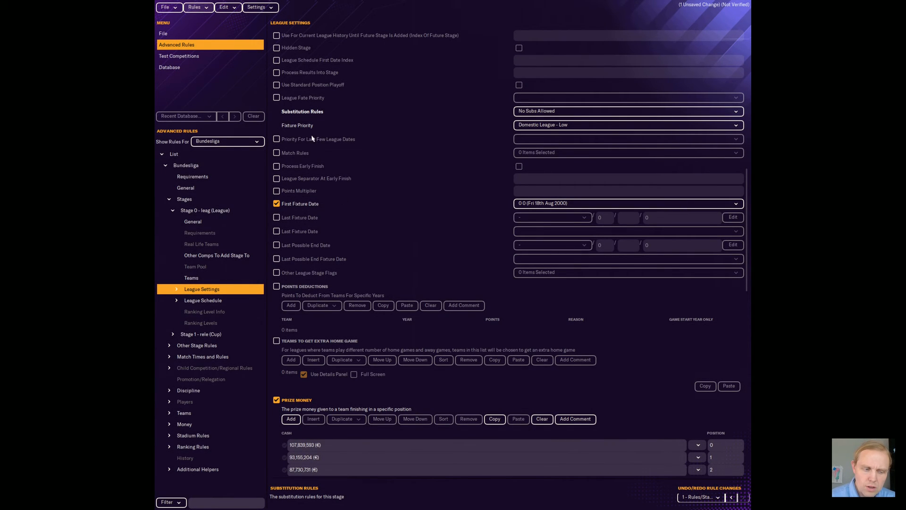
click(196, 7)
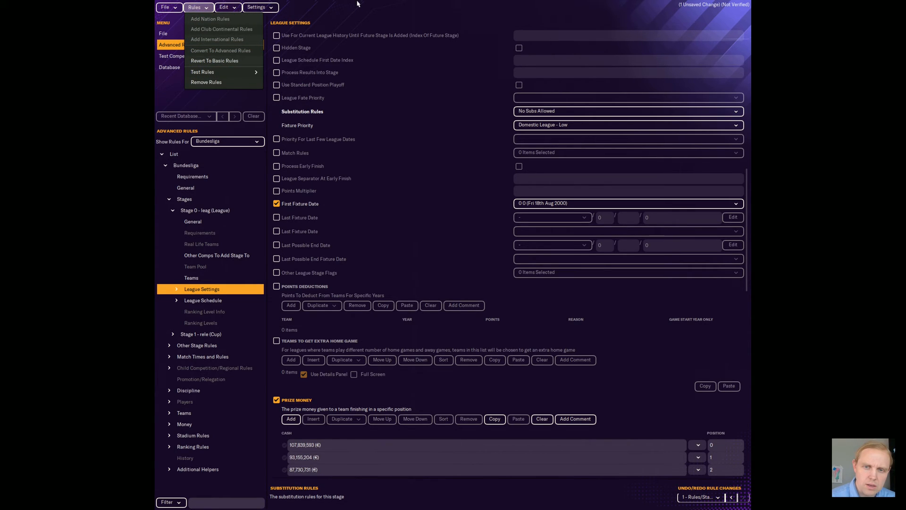
click(484, 156)
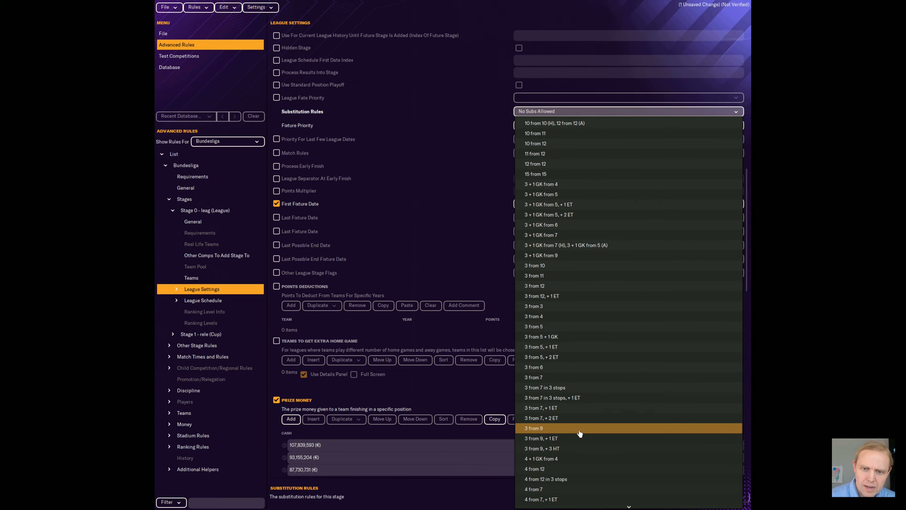
mouse_move(582, 377)
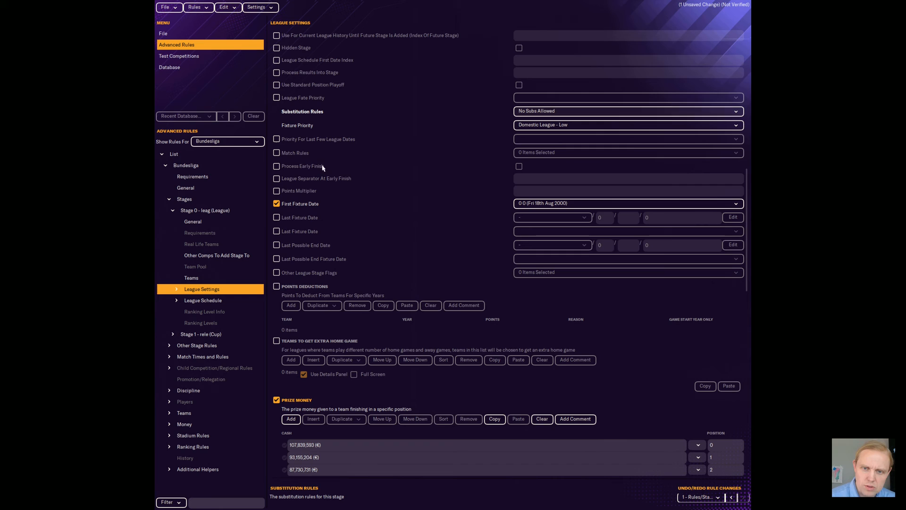
mouse_move(491, 250)
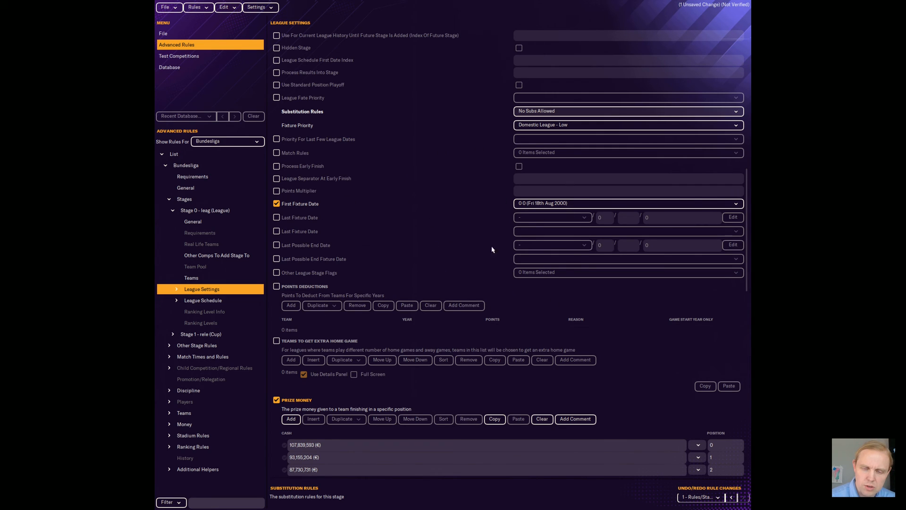
mouse_move(598, 272)
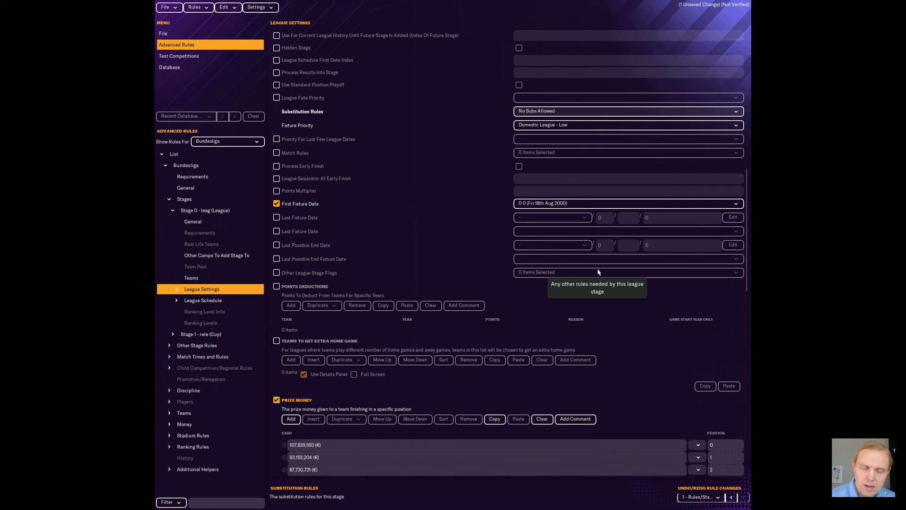